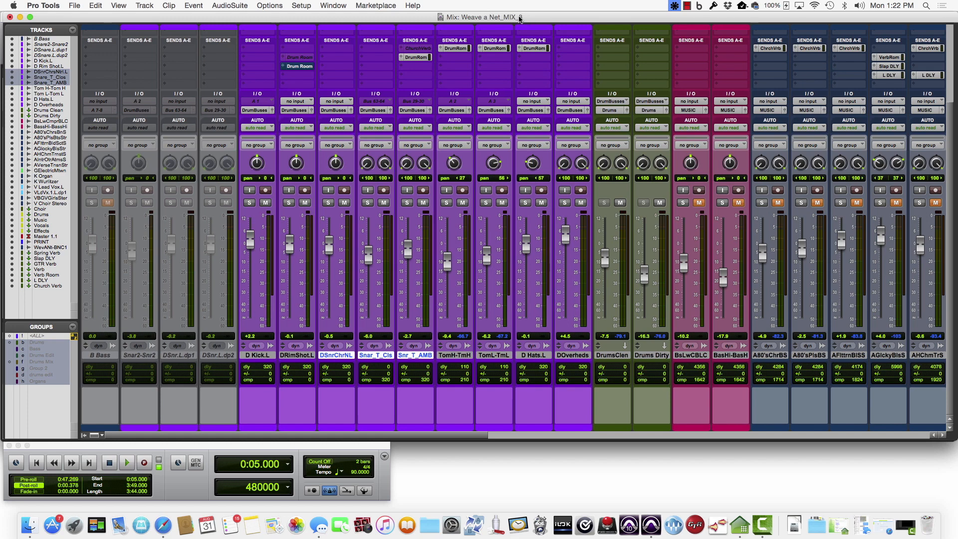
# Save the session as a new copy named Weave a Net_FINAL MIX via Save As.
pyautogui.click(74, 6)
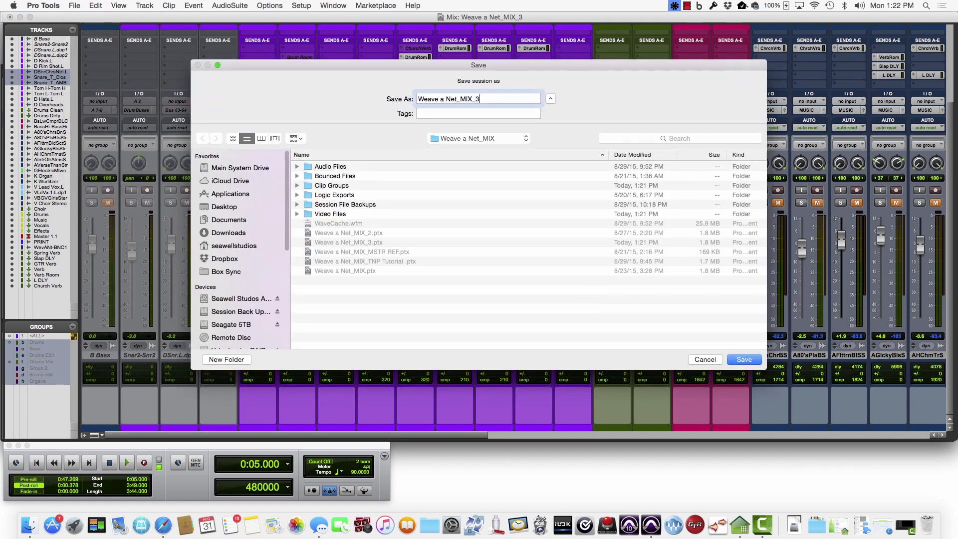
pyautogui.write('Weave a Net_FINAL')
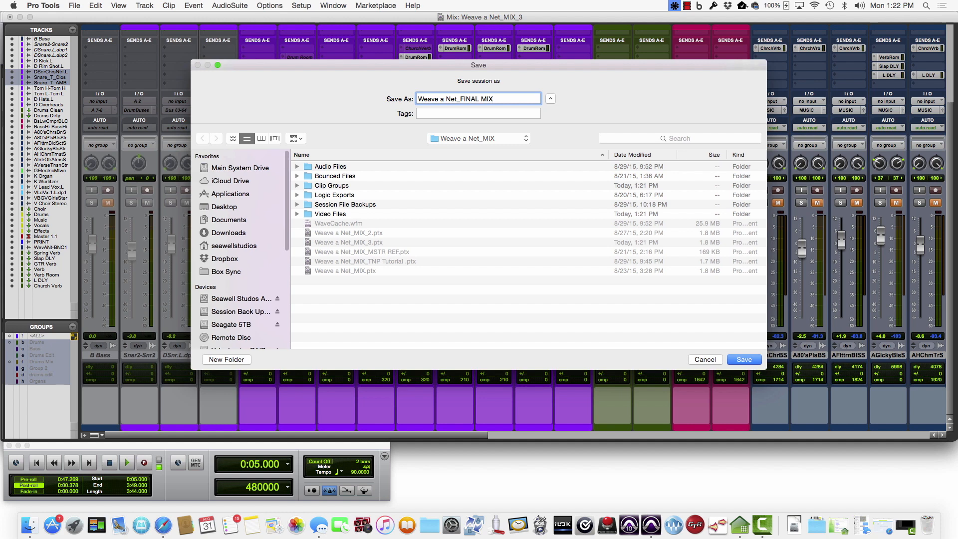
pyautogui.click(742, 359)
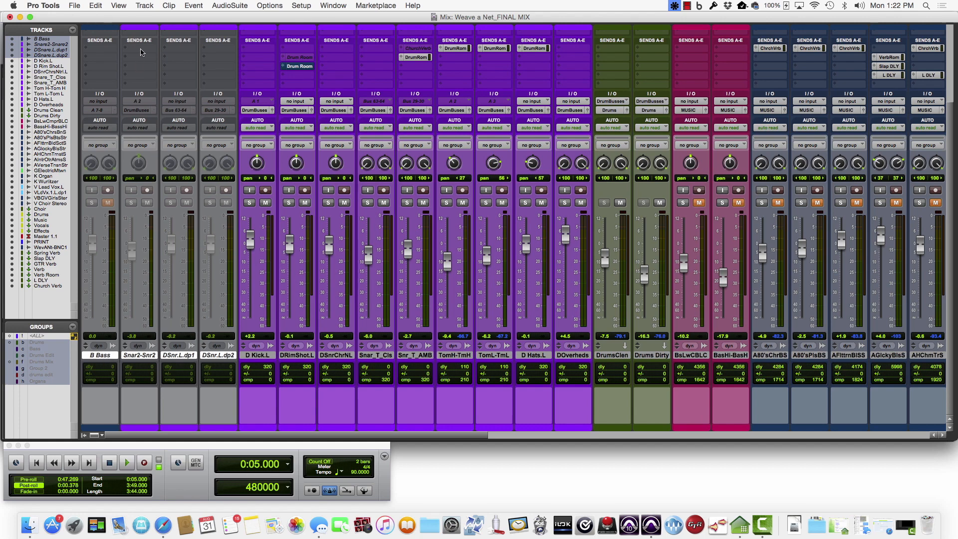
# Show all insert slots in the Mix window and remove an inactive plug-in from a drum track.
pyautogui.click(143, 6)
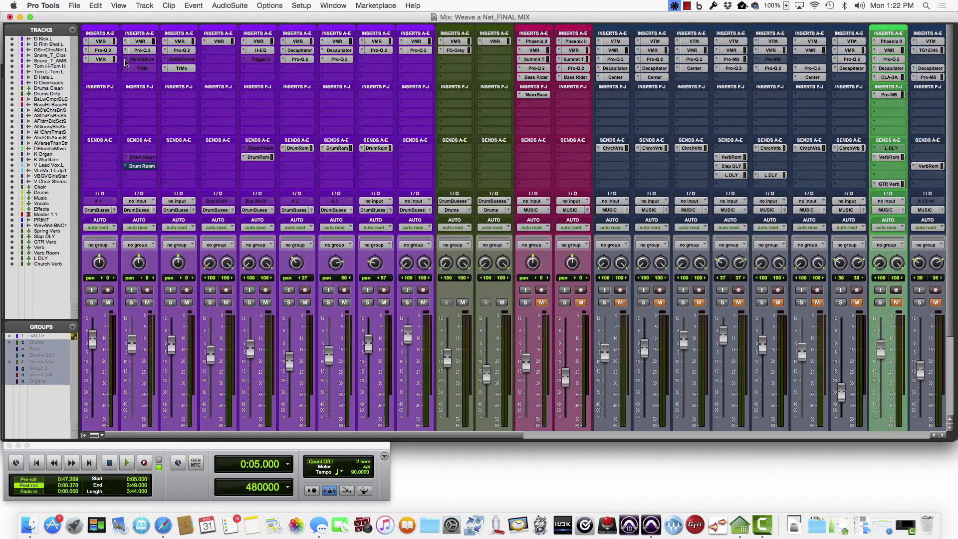
pyautogui.moveTo(141, 59)
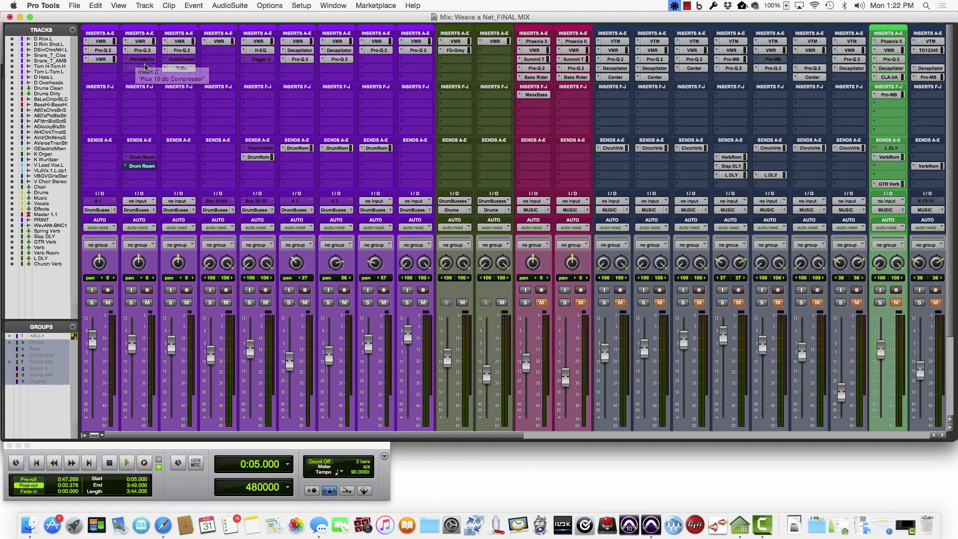
pyautogui.moveTo(141, 160)
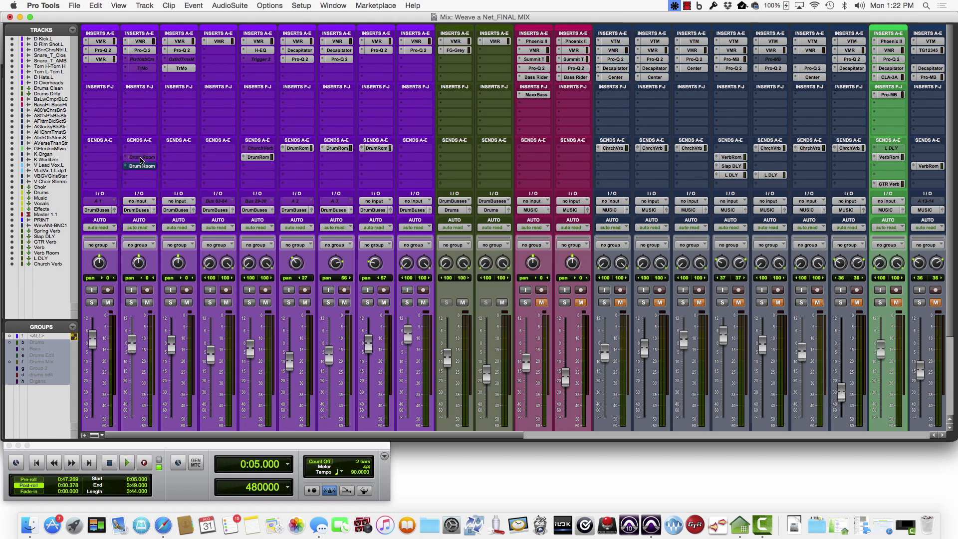
pyautogui.moveTo(126, 61)
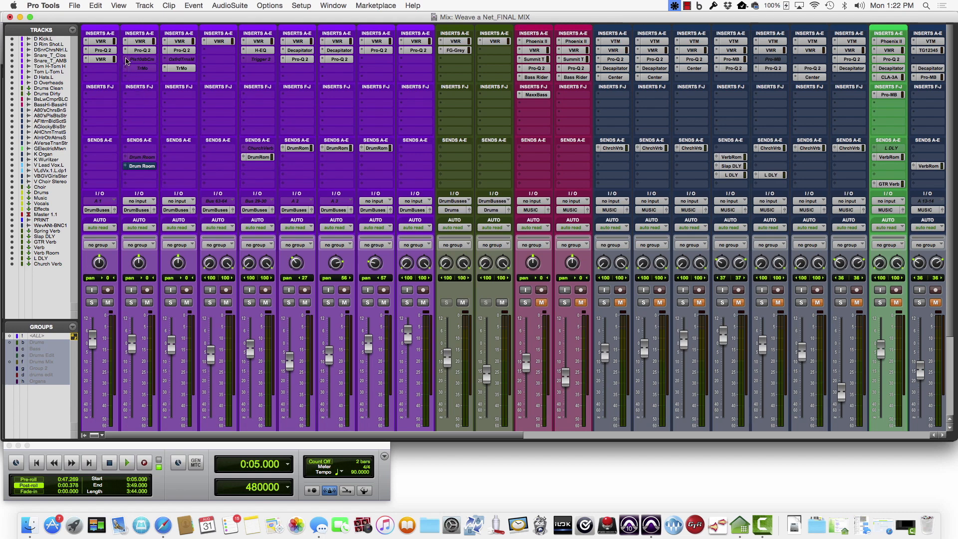
pyautogui.click(141, 59)
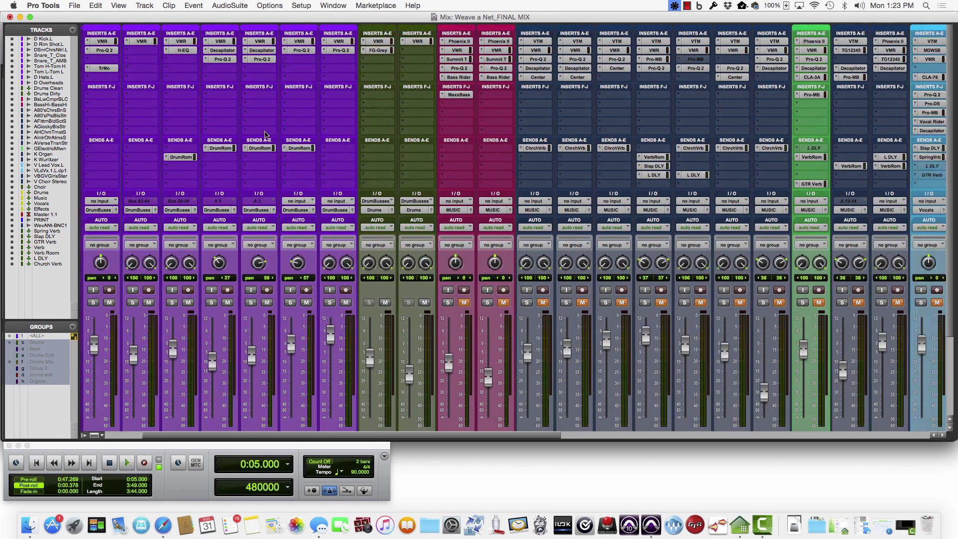
pyautogui.hscroll(3)
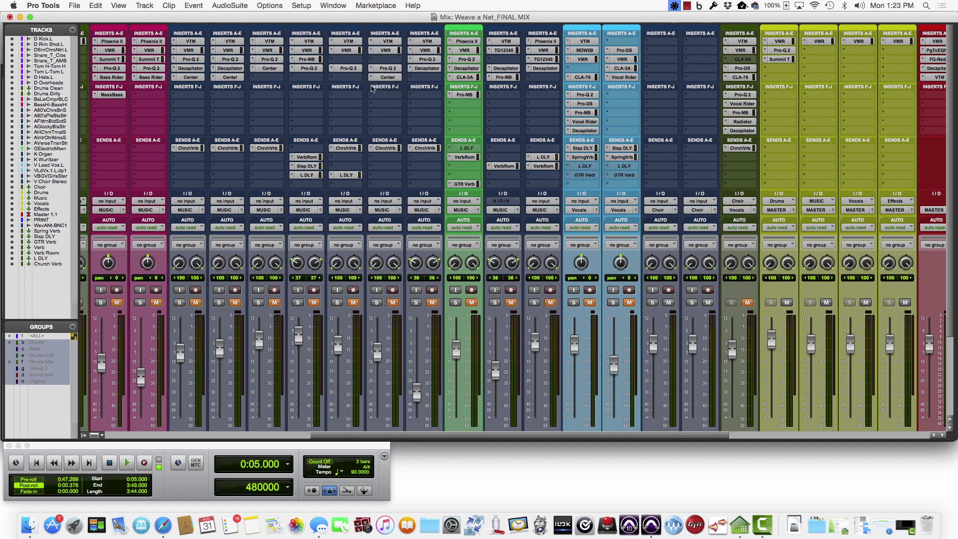
pyautogui.hscroll(3)
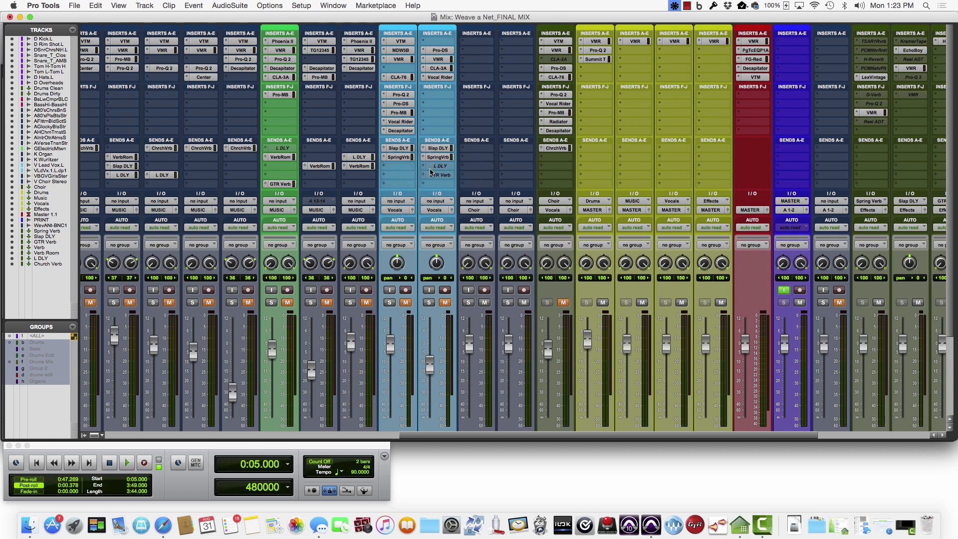
# Remove inactive sends from the lead vocal track and inactive plug-ins from the effects returns.
pyautogui.click(439, 166)
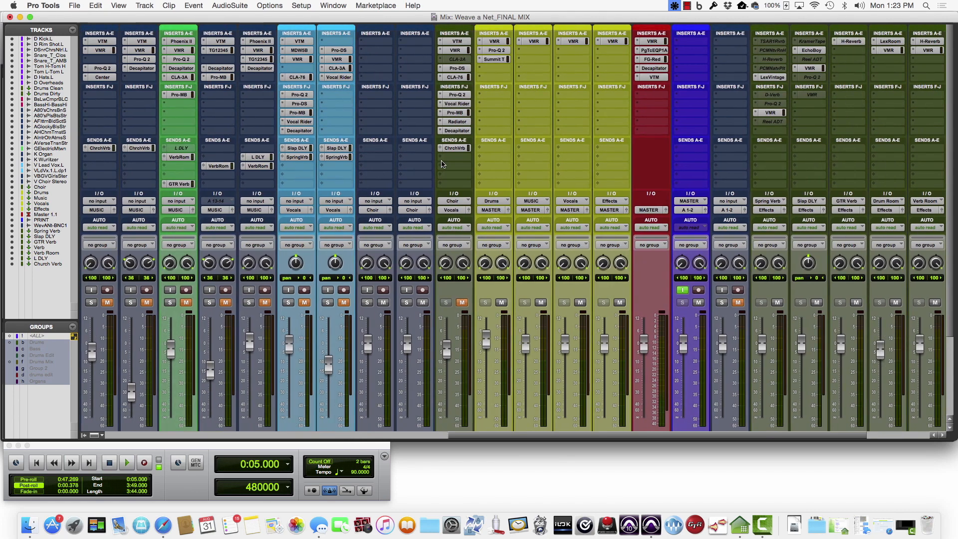
pyautogui.click(456, 41)
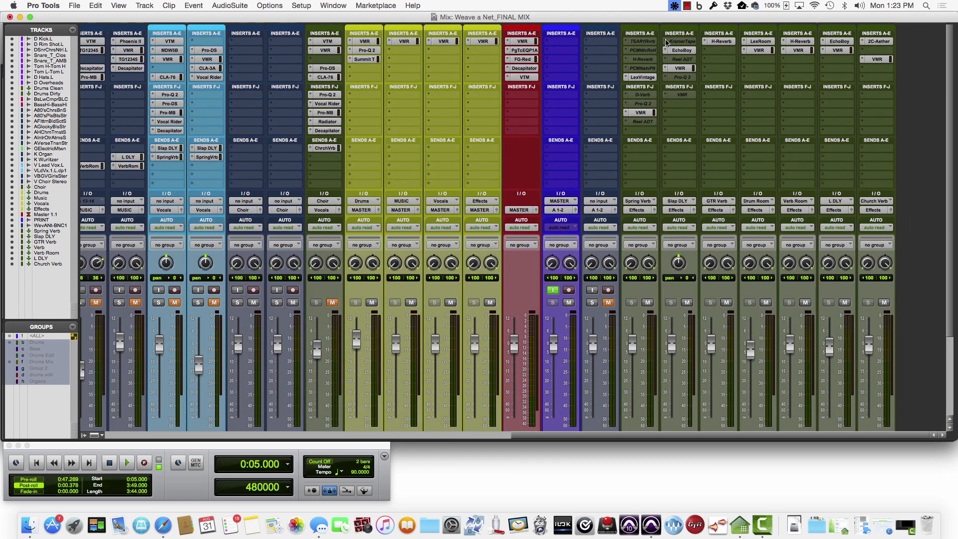
pyautogui.click(678, 41)
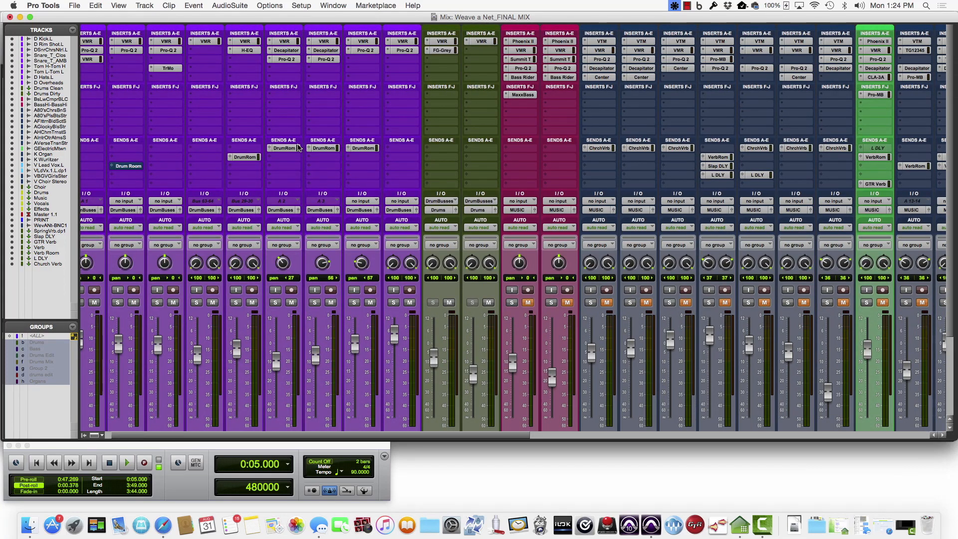
pyautogui.hscroll(3)
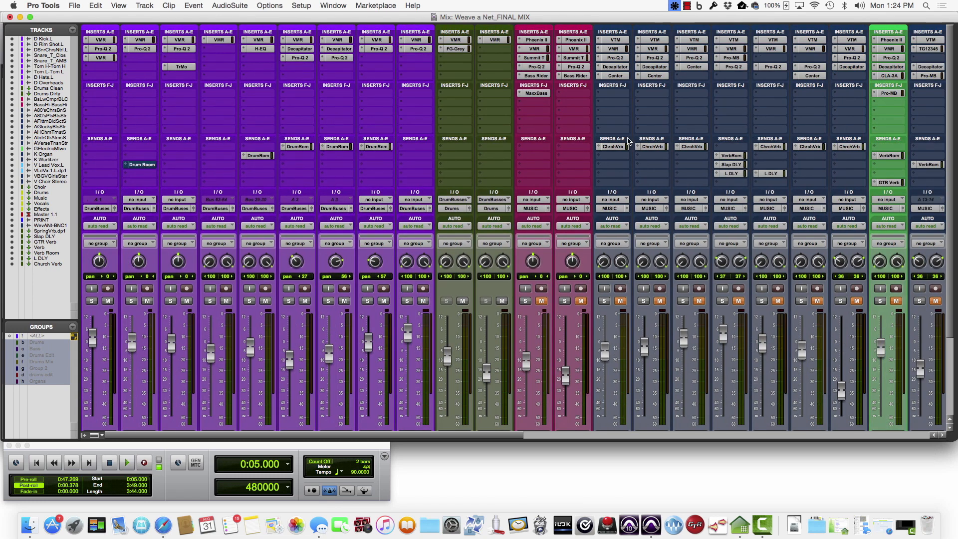
# Switch to the Edit window (Cmd+=) and select all unused clips in the Clip List.
pyautogui.press('cmd+=')
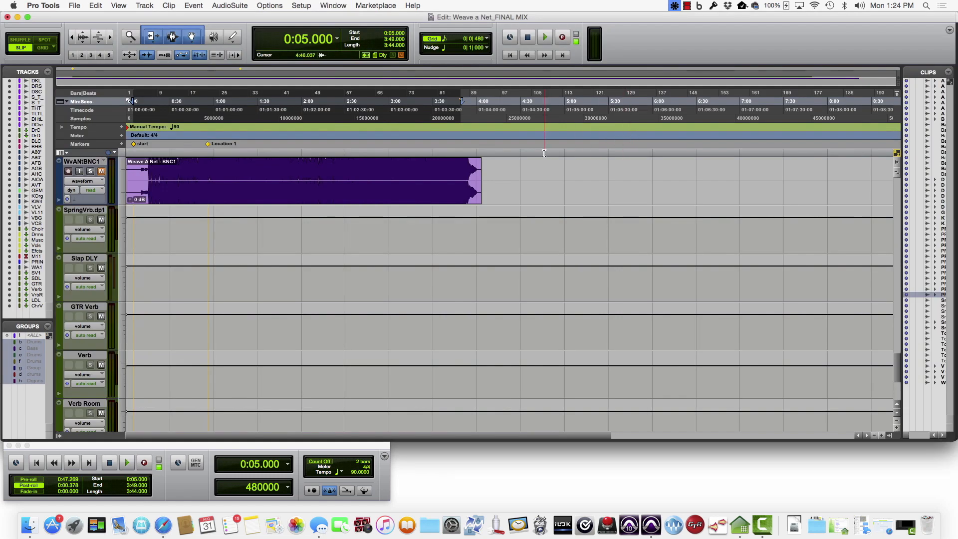
pyautogui.scroll(-3)
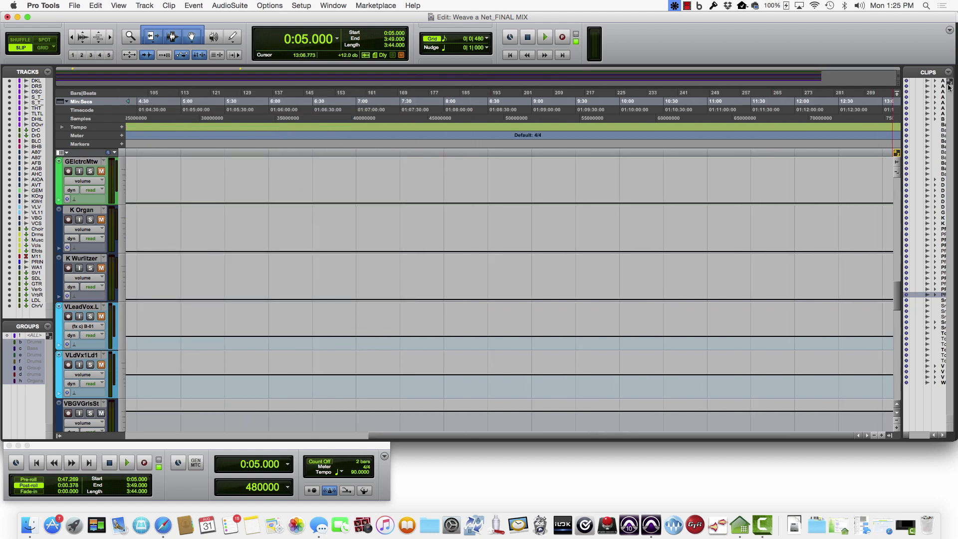
pyautogui.click(948, 72)
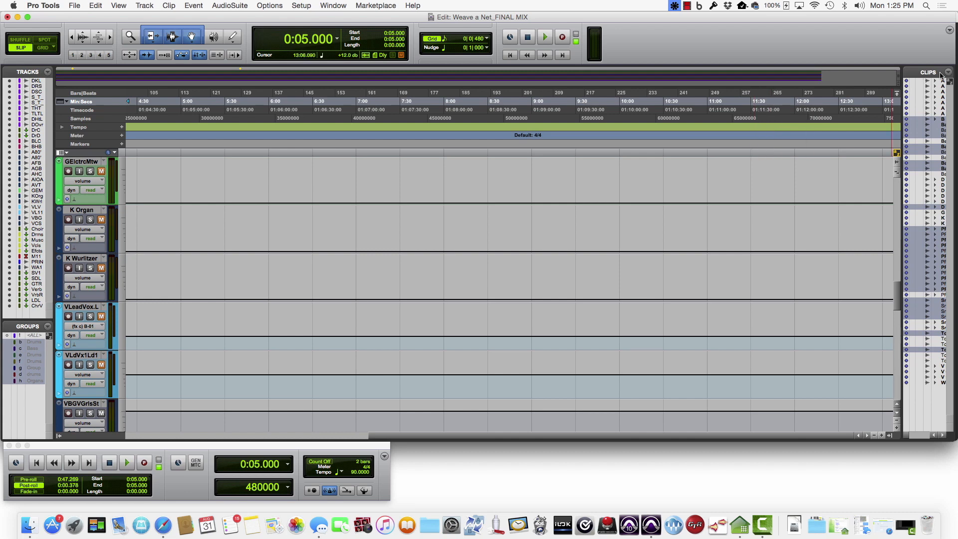
pyautogui.moveTo(945, 73)
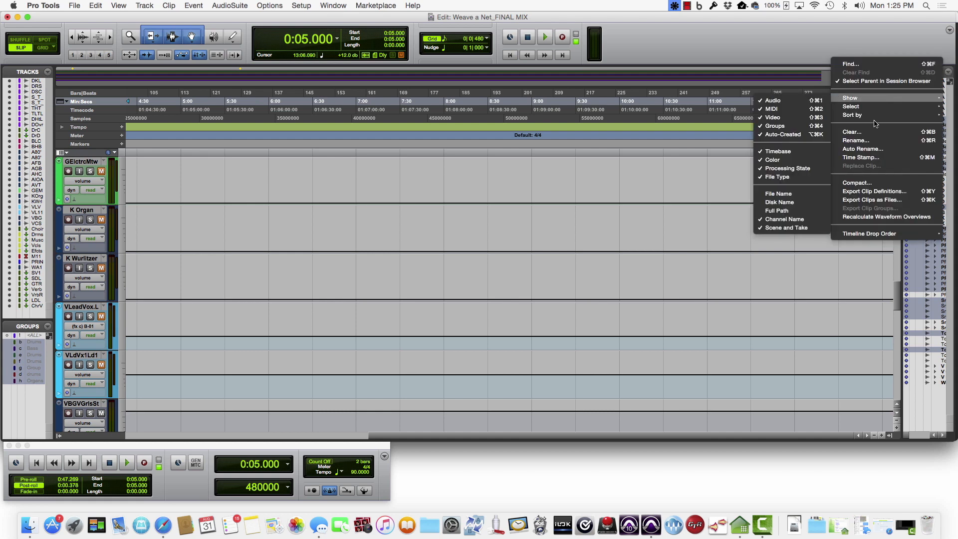
# Clear the selected unused clips from the session, choosing Remove to keep source files on disk.
pyautogui.click(851, 132)
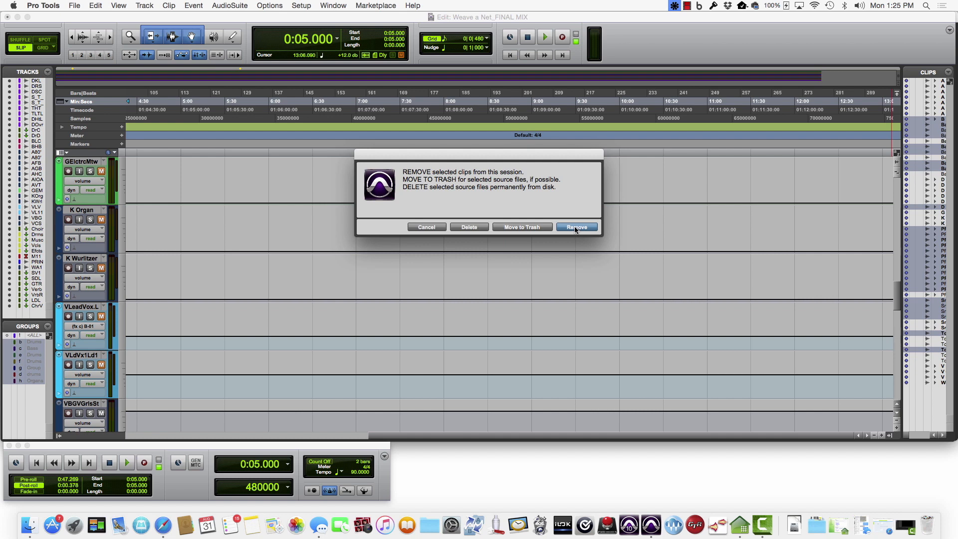
pyautogui.click(575, 227)
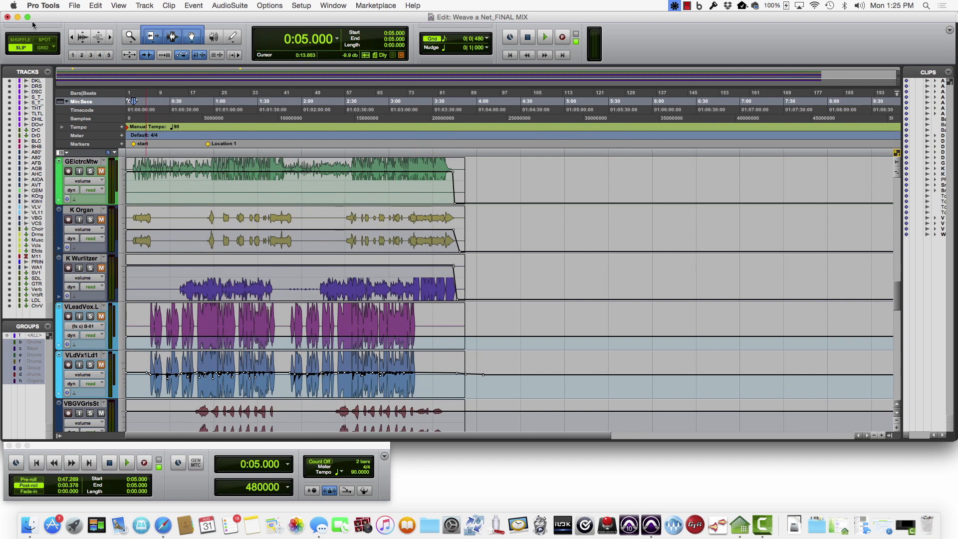
# Start Save Copy In with audio files included in the session copy.
pyautogui.click(73, 6)
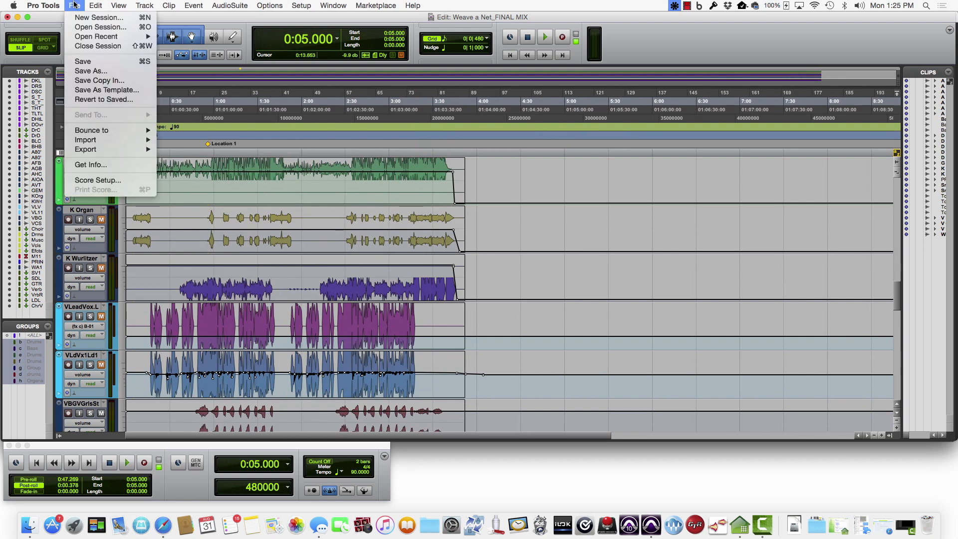
pyautogui.moveTo(99, 79)
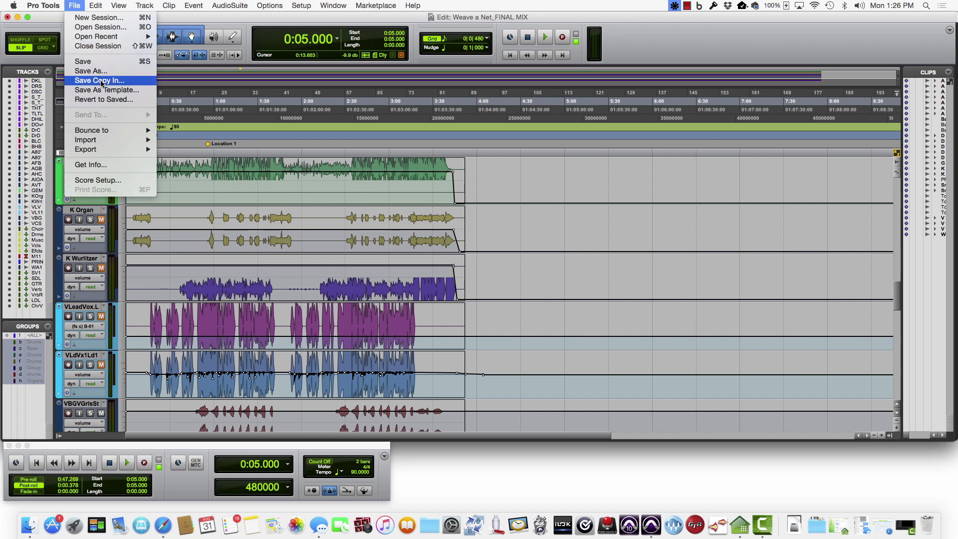
pyautogui.click(99, 80)
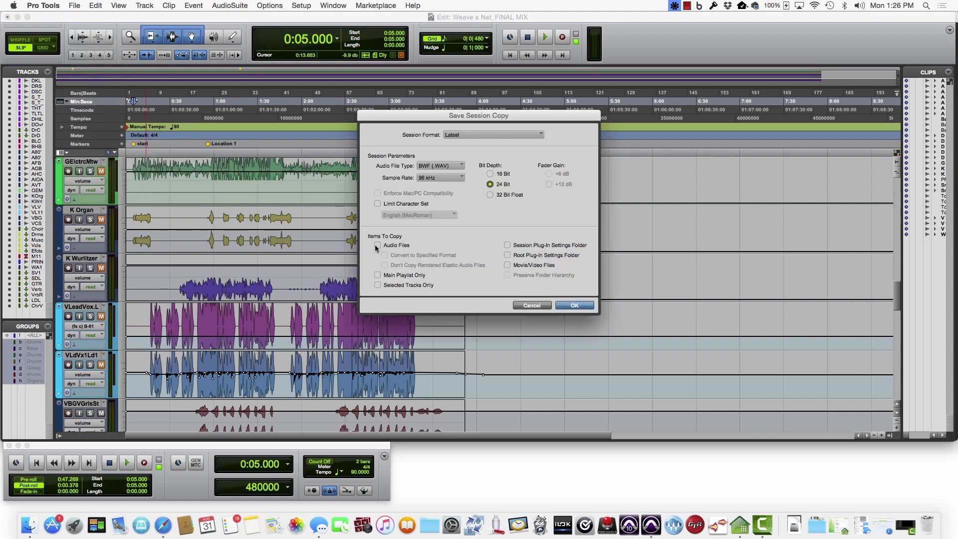
pyautogui.click(377, 245)
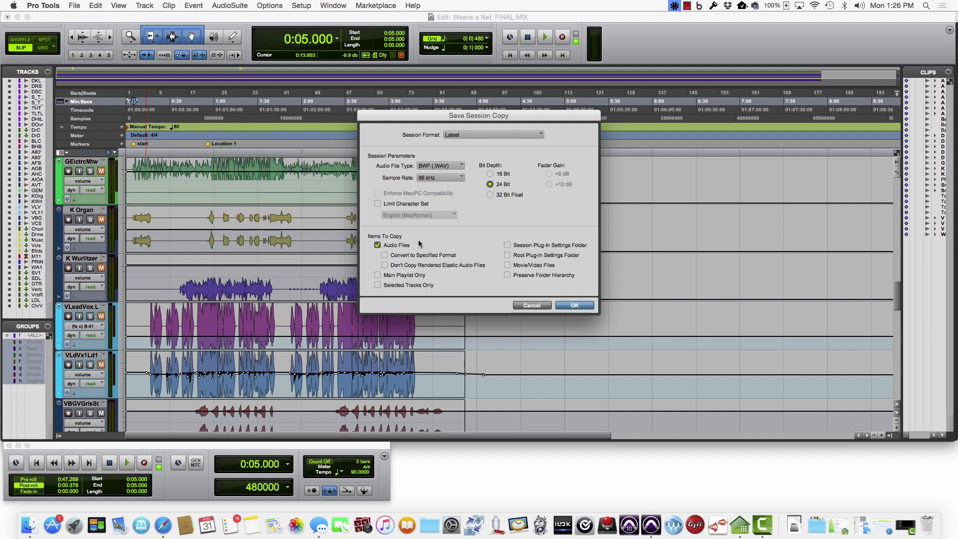
pyautogui.moveTo(446, 240)
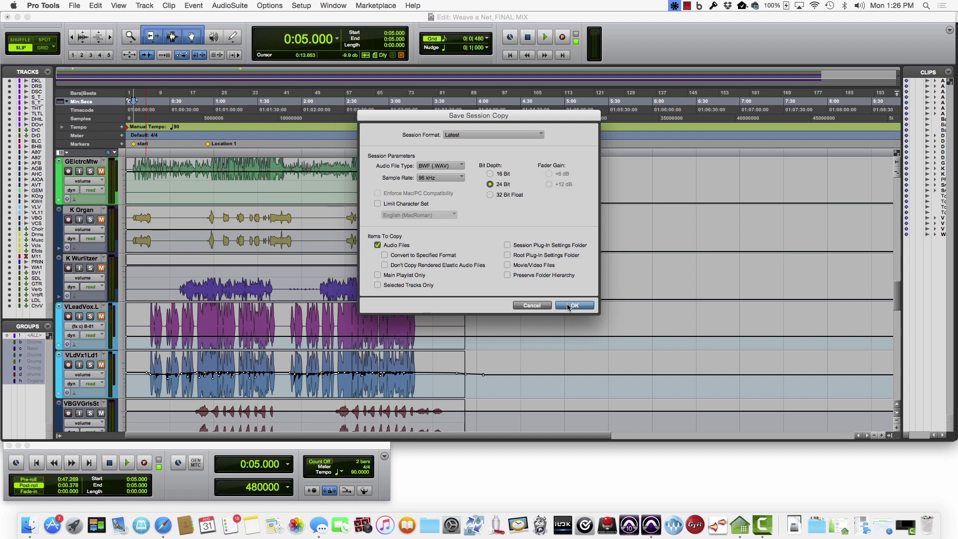
pyautogui.click(573, 305)
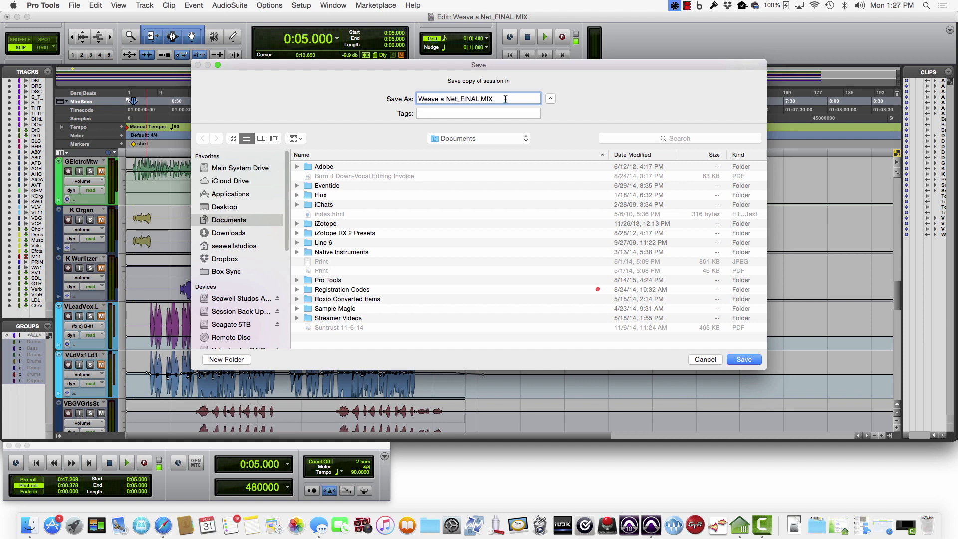
# Name the copy Weave a Net_FINAL MIX_ARCHIVE and save it into Ben Pasley on Seawell Studos Archive.
pyautogui.write('_ARCHIVE')
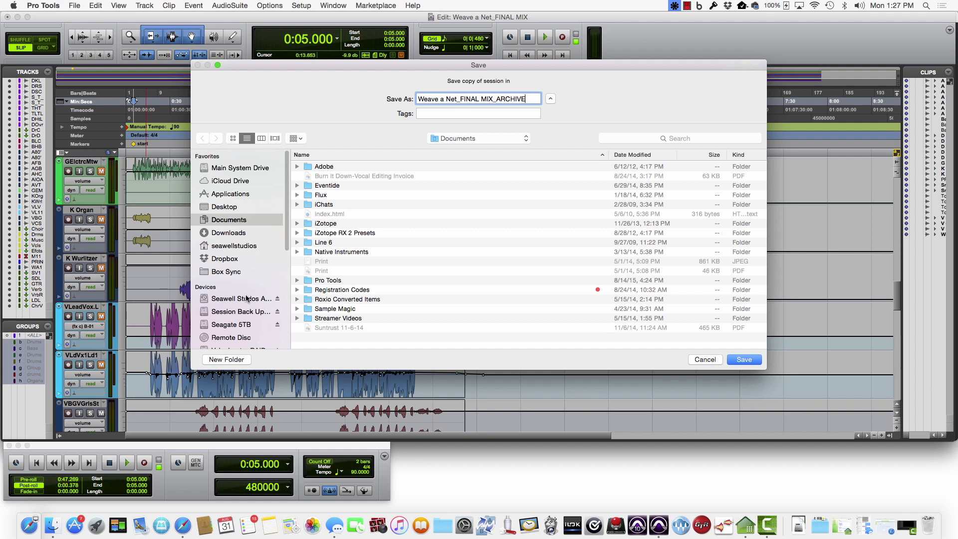
pyautogui.click(241, 298)
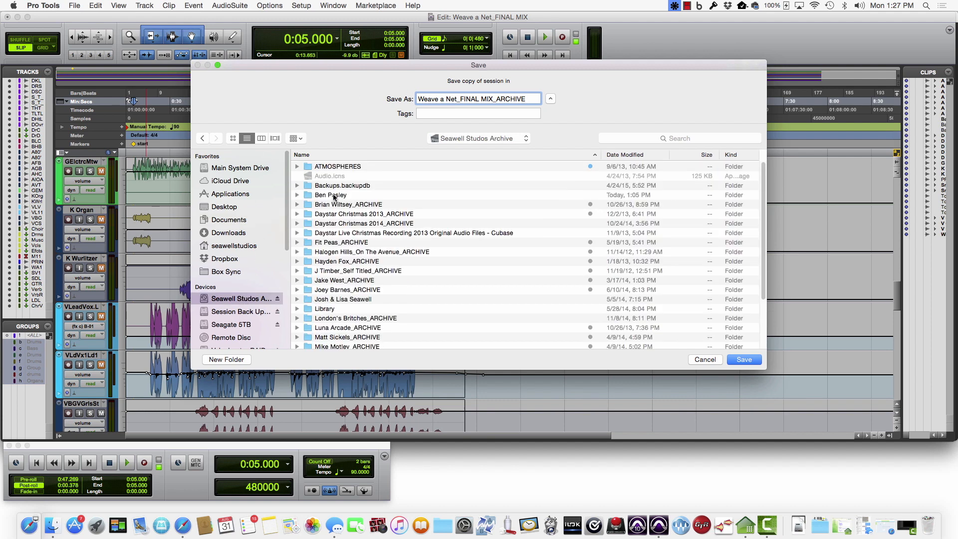
pyautogui.doubleClick(330, 195)
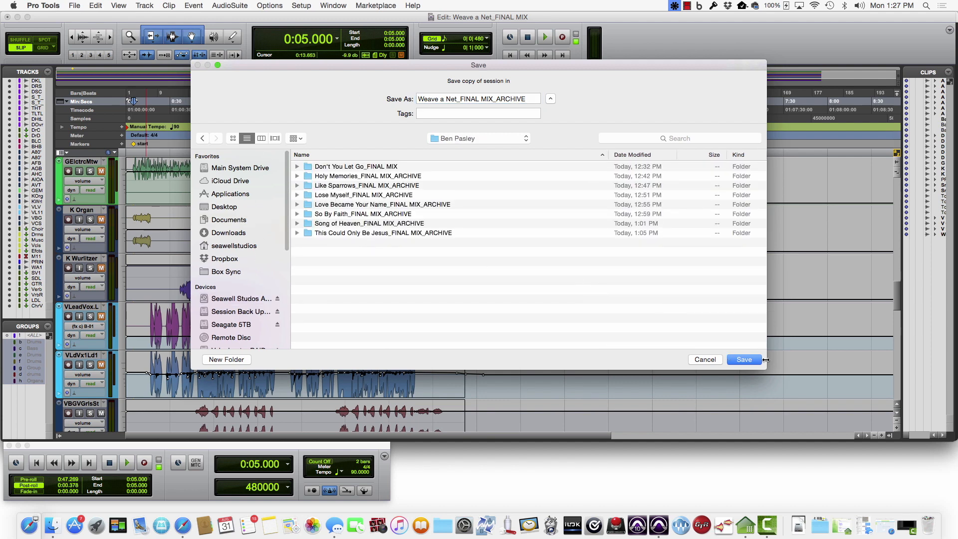
pyautogui.click(742, 359)
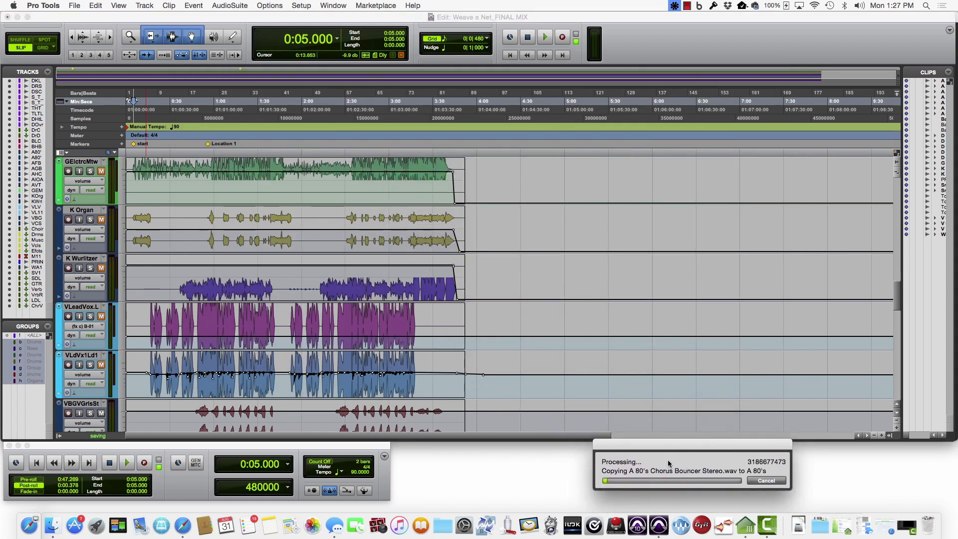
pyautogui.moveTo(572, 455)
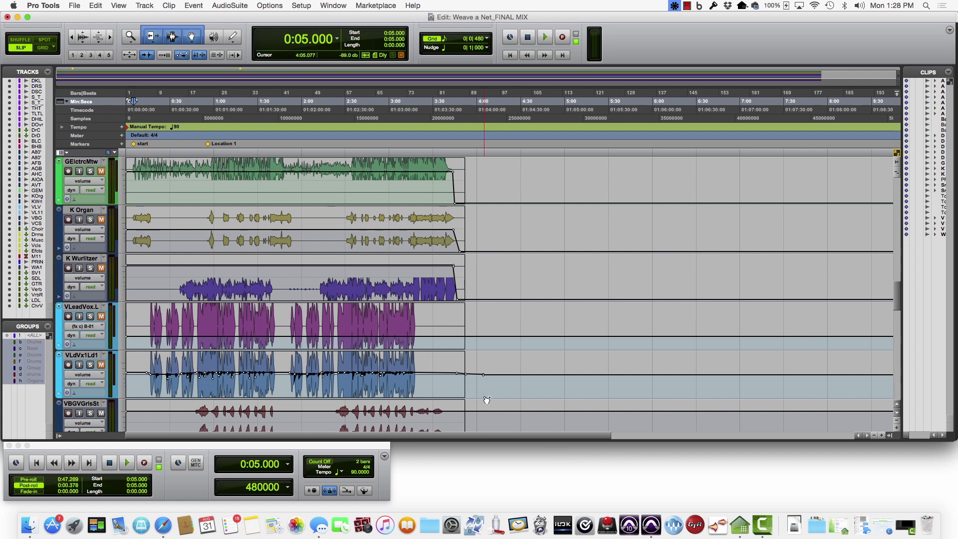
# Close the session once the archive copy has finished writing.
pyautogui.click(73, 6)
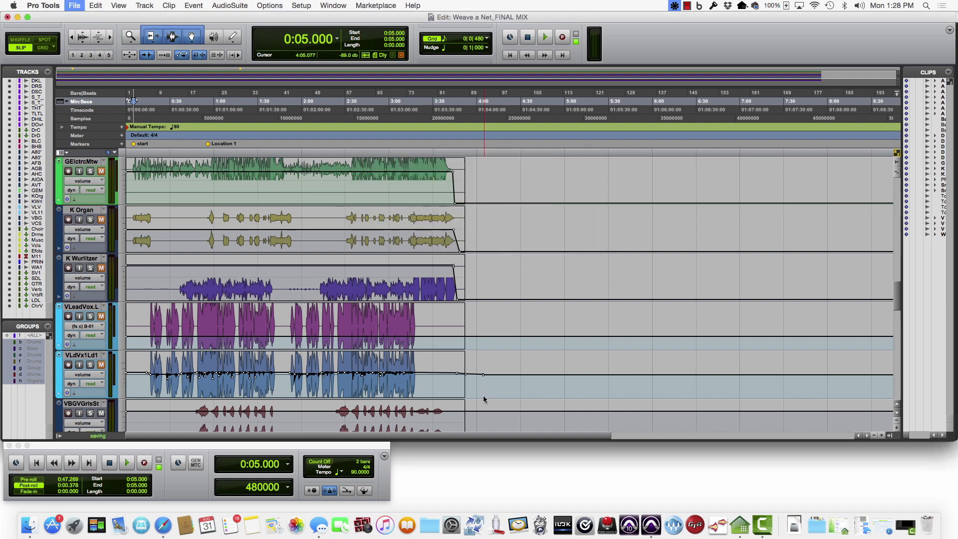
pyautogui.click(29, 516)
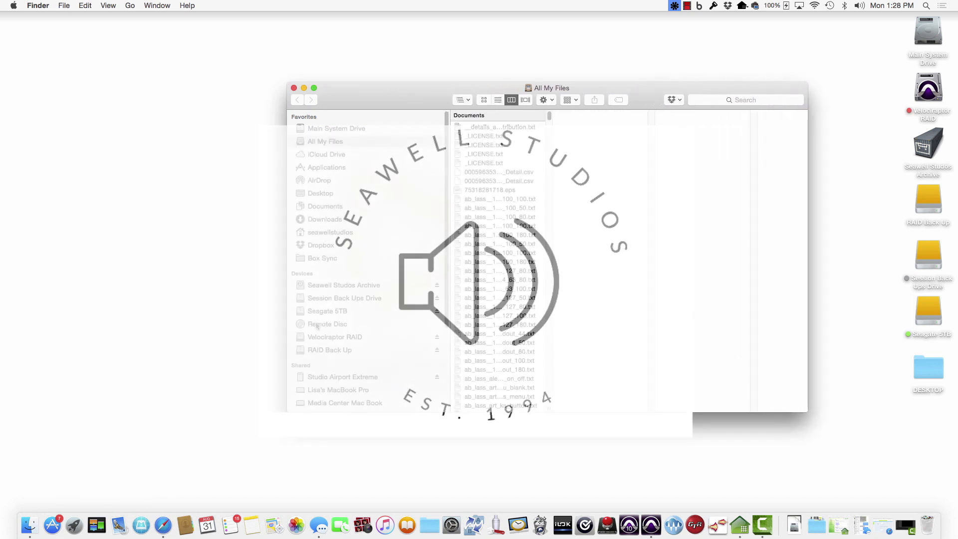
# From Seawell Studos Archive > Ben Pasley, launch the Weave a Net_FINAL MIX_ARCHIVE .ptx session file.
pyautogui.click(344, 284)
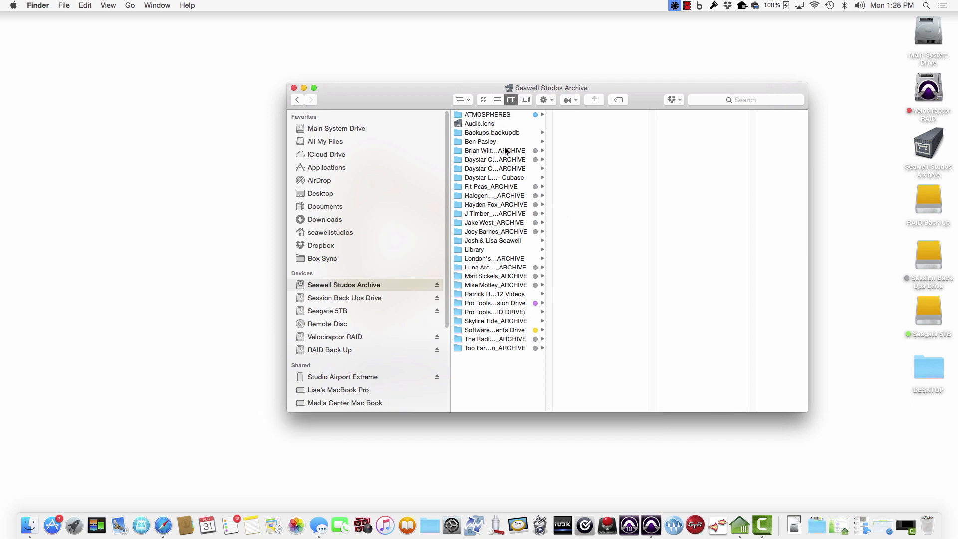
pyautogui.click(481, 141)
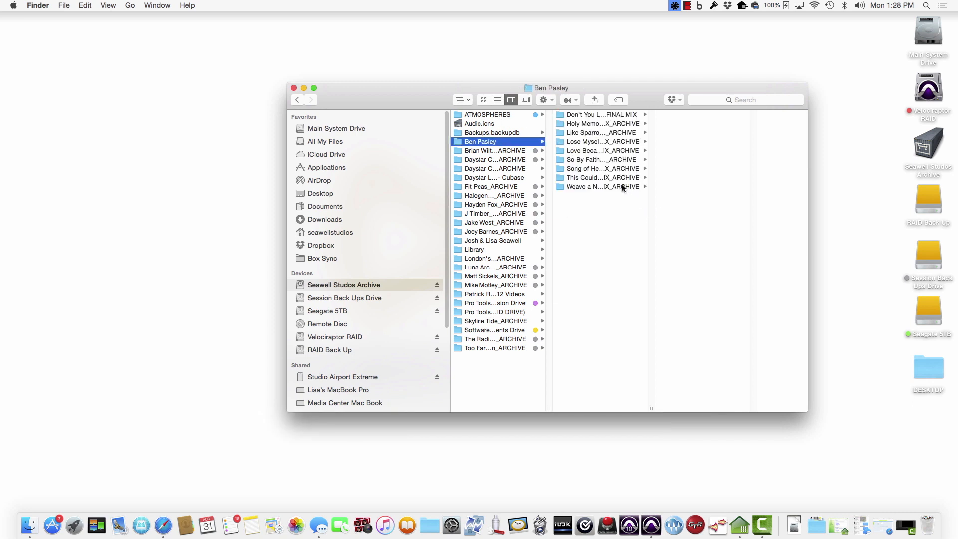
pyautogui.click(599, 186)
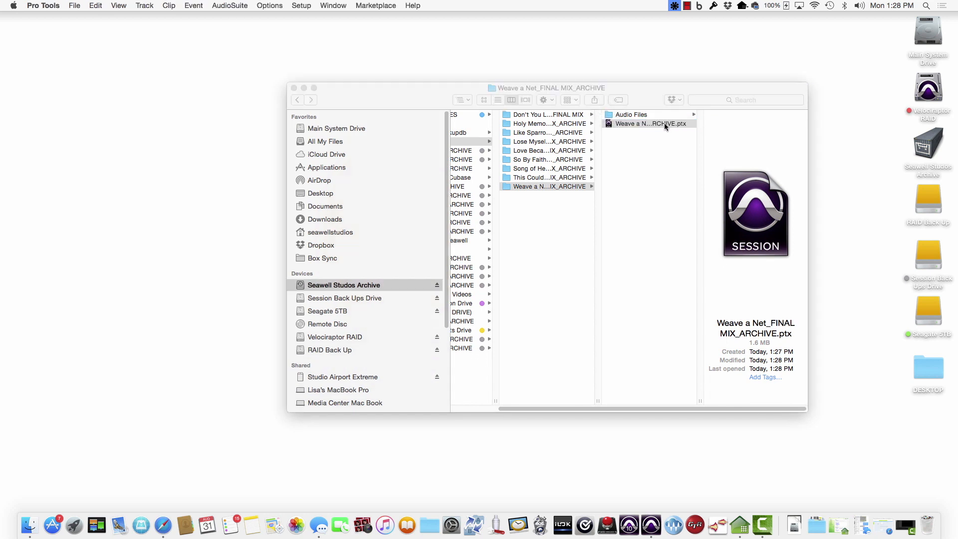
pyautogui.doubleClick(650, 123)
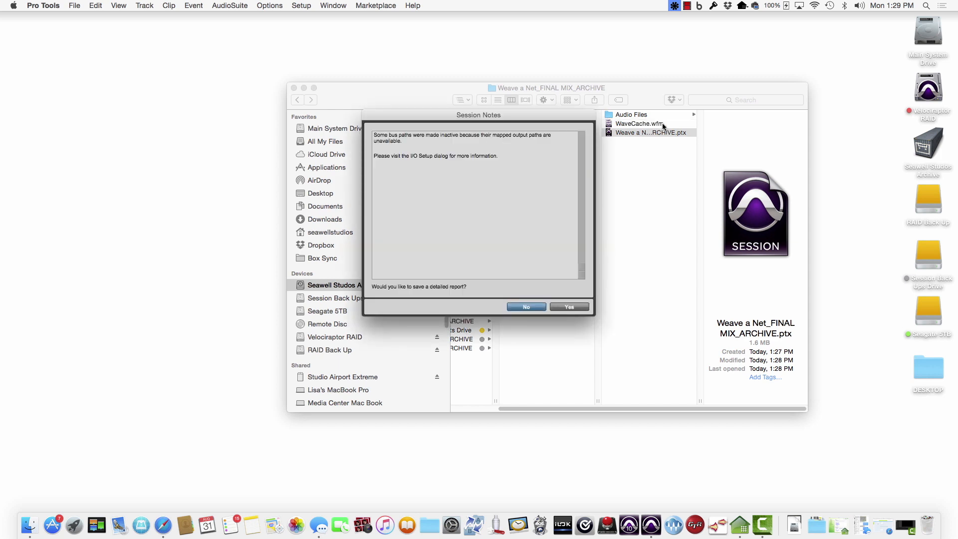
# Decline the detailed session report and confirm the archive session loads with its tracks.
pyautogui.click(525, 306)
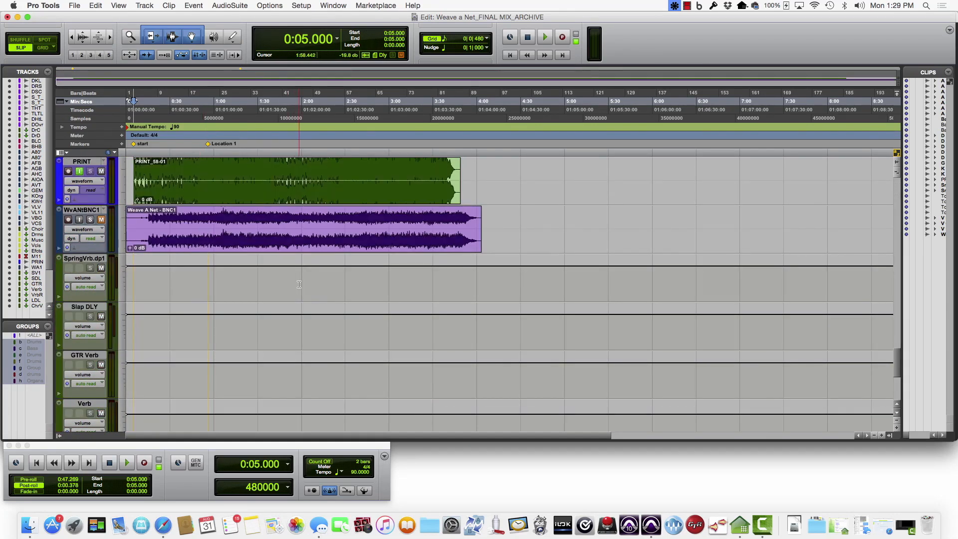
pyautogui.click(42, 5)
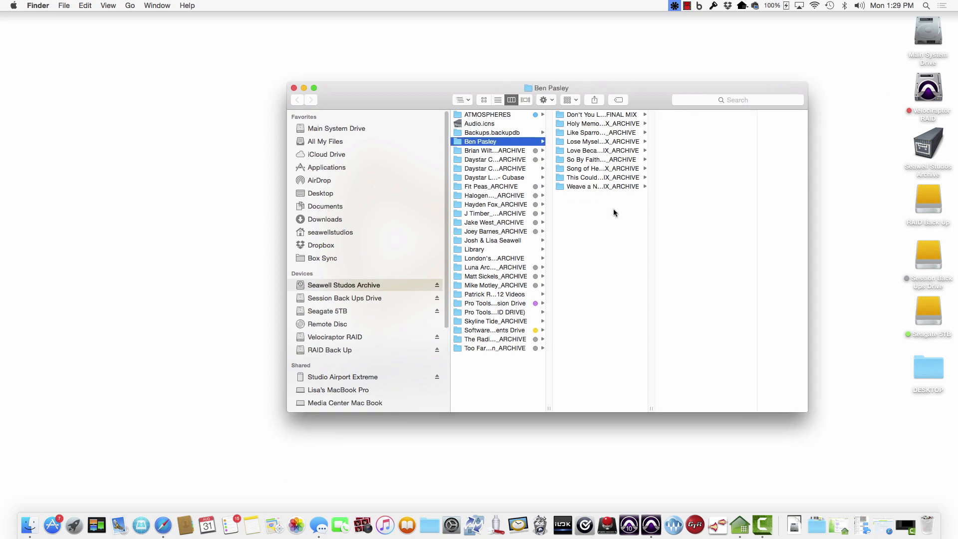
# Get Info on the Weave a Net_FINAL MIX_ARCHIVE folder, showing about 3.29 GB across 36 items.
pyautogui.rightClick(601, 187)
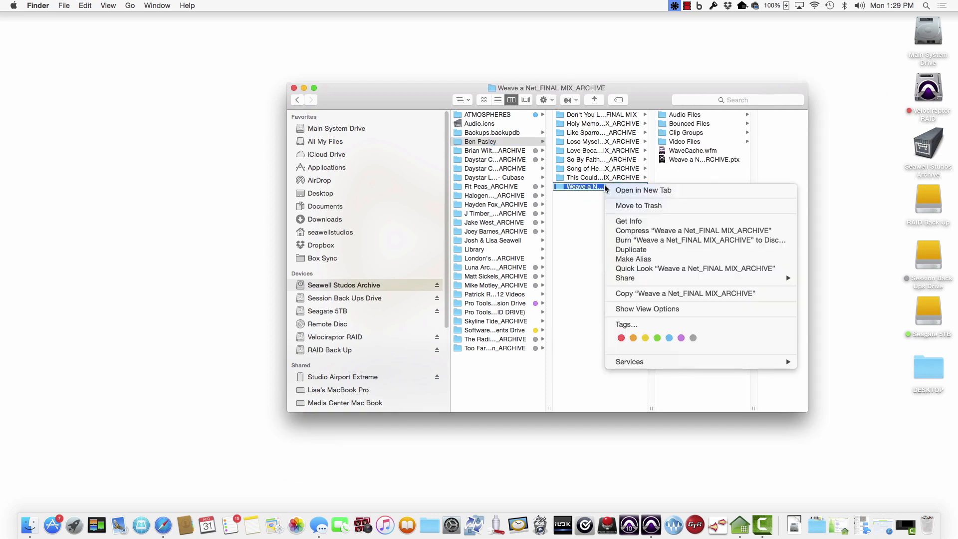
pyautogui.click(627, 221)
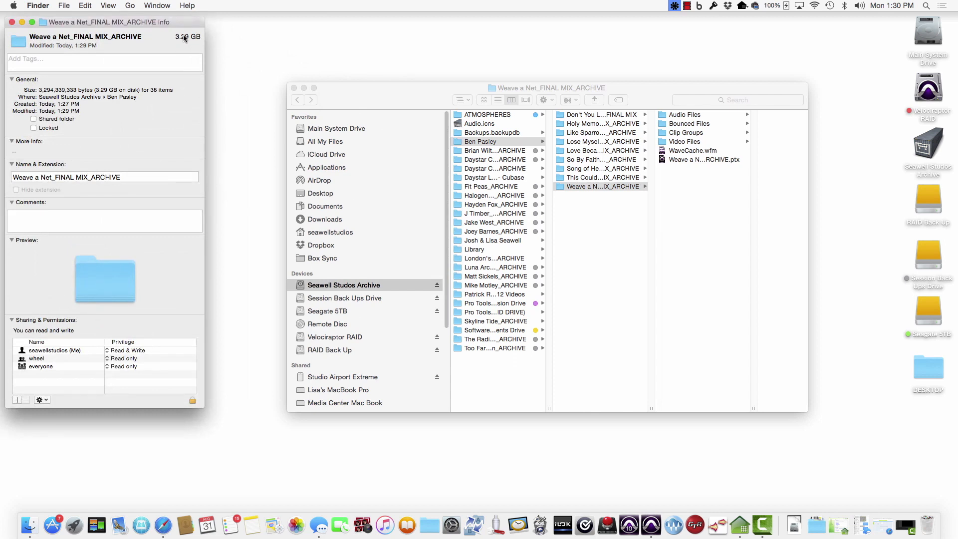
pyautogui.moveTo(192, 43)
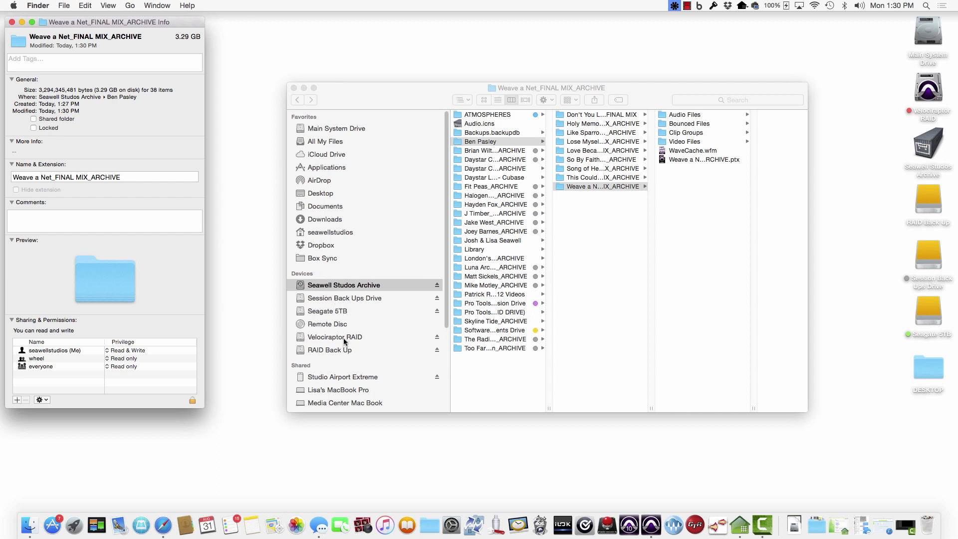
# Get Info on the original Weave a Net_MIX folder on Velociraptor RAID, showing 5.32 GB beside the 3.29 GB archive.
pyautogui.click(334, 336)
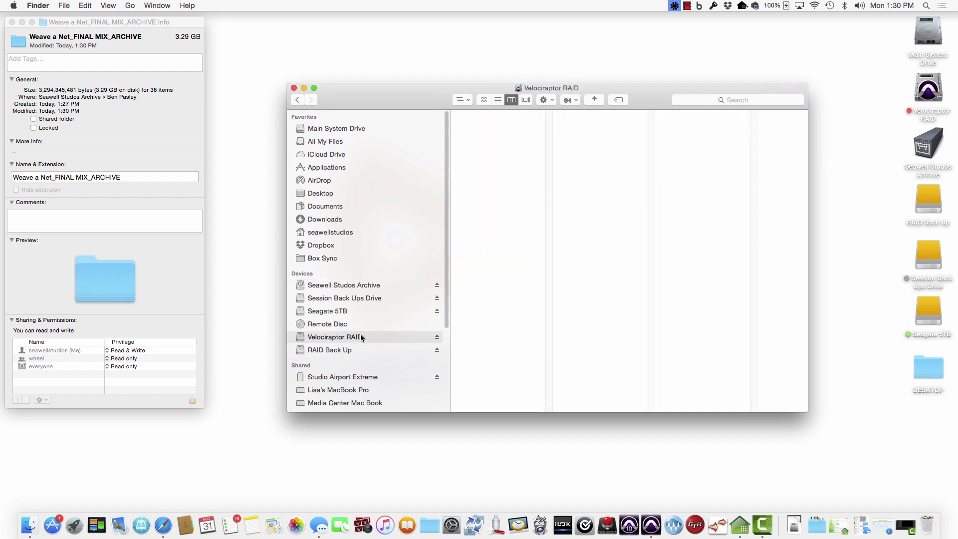
pyautogui.click(334, 336)
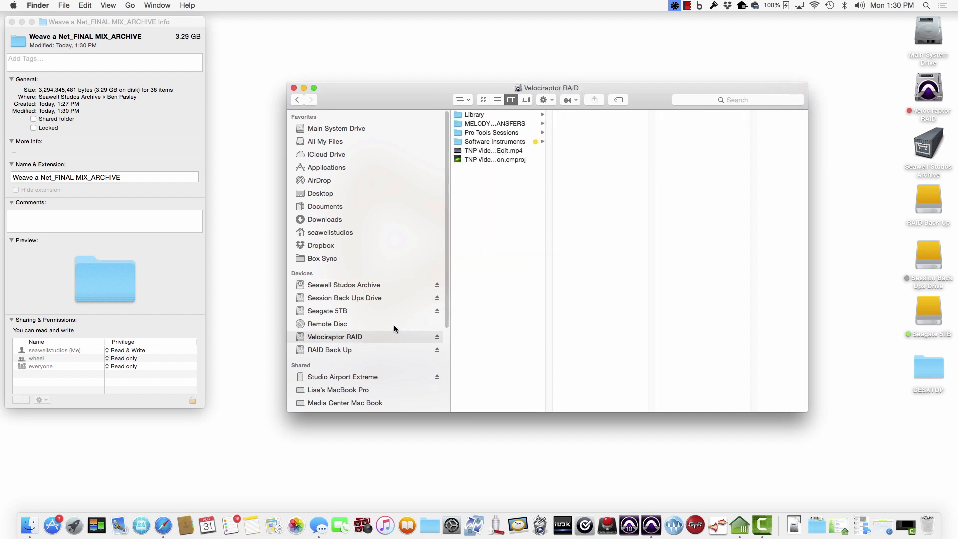
pyautogui.click(492, 133)
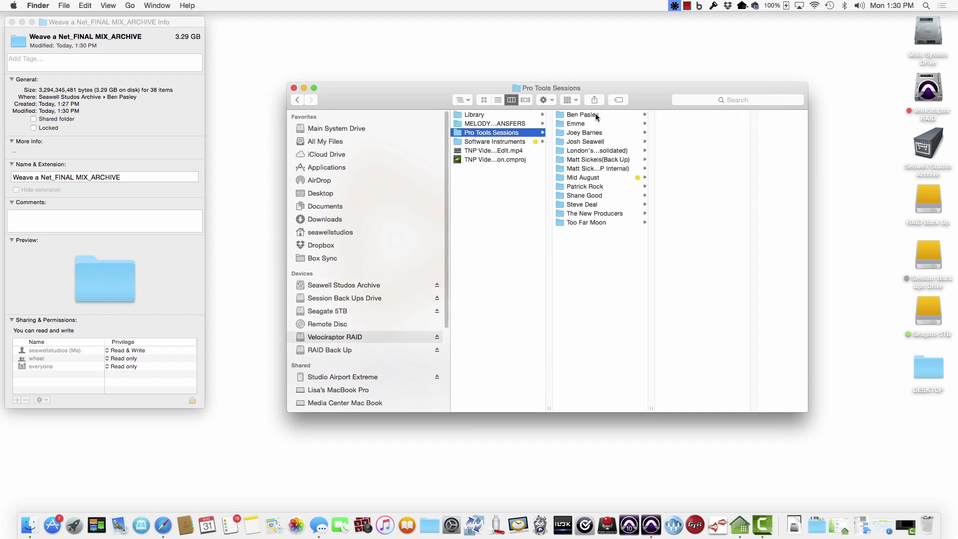
pyautogui.click(581, 114)
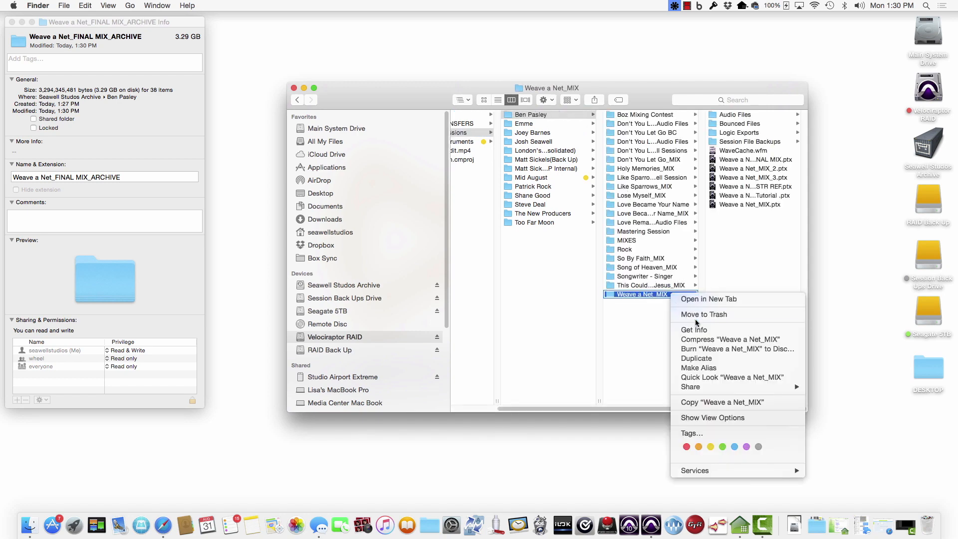
pyautogui.click(694, 330)
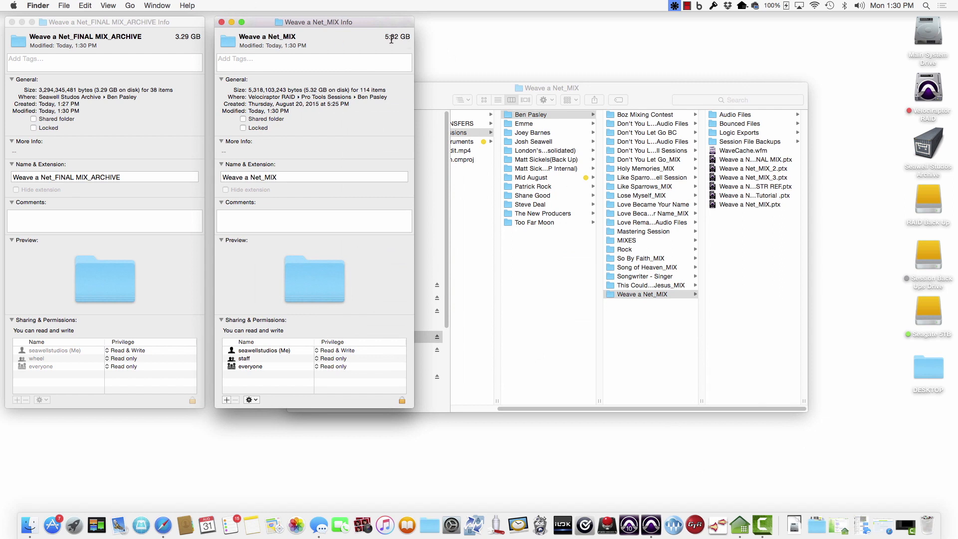
pyautogui.moveTo(191, 38)
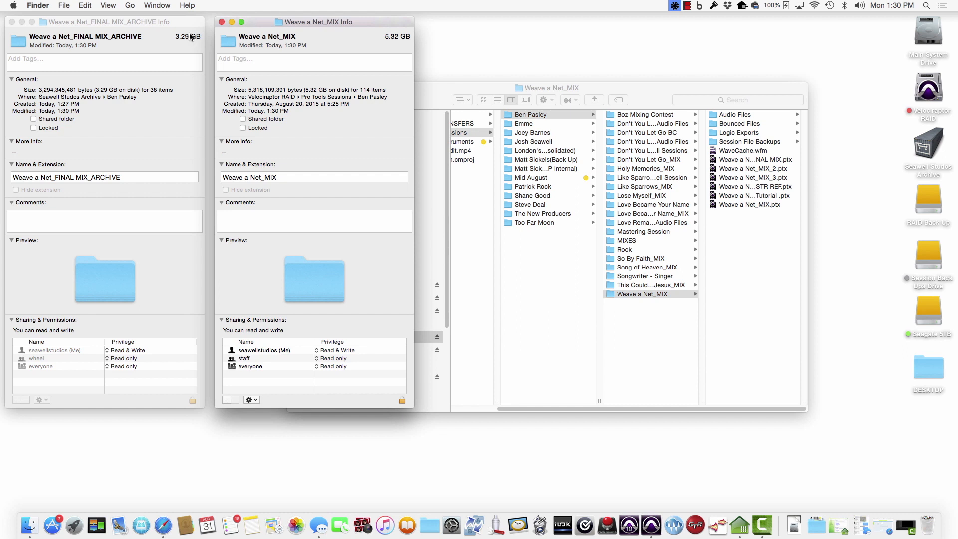
pyautogui.moveTo(193, 37)
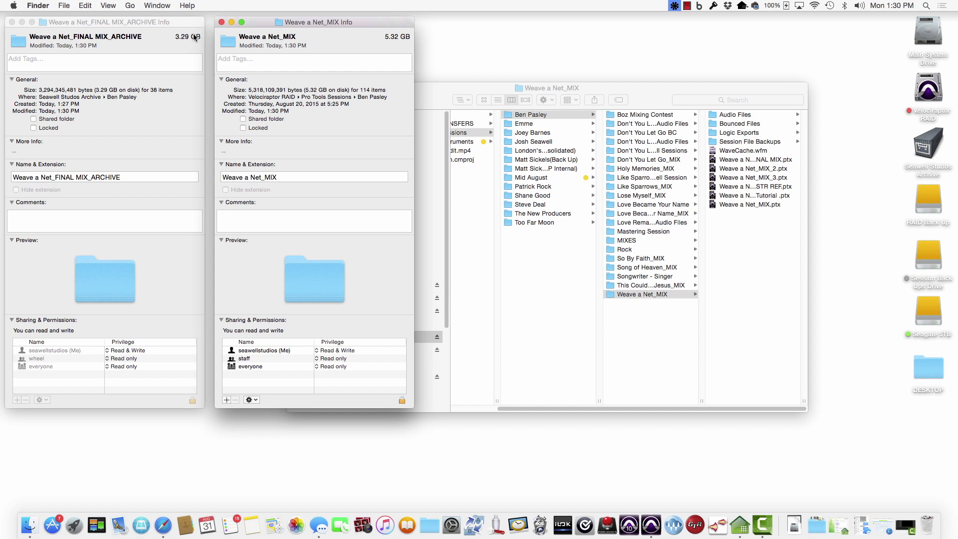
pyautogui.moveTo(195, 38)
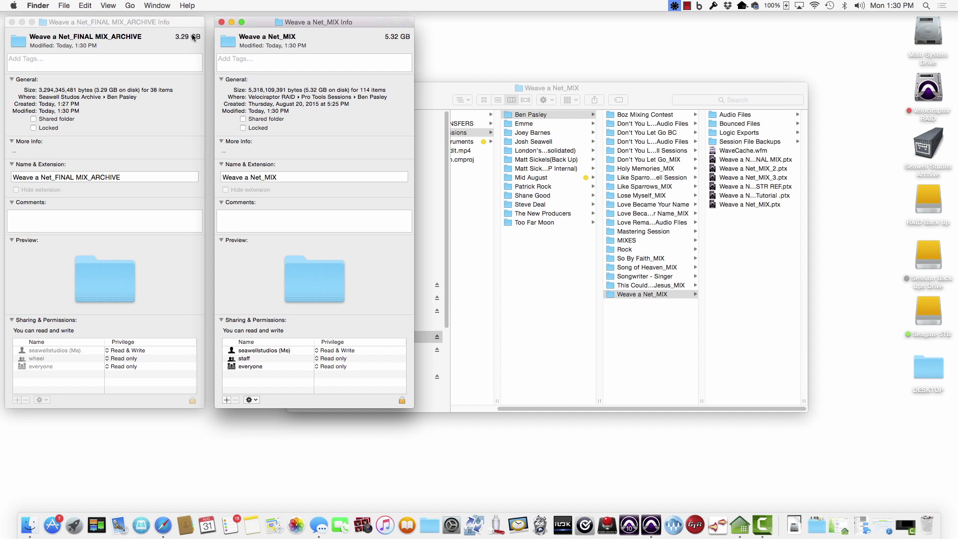